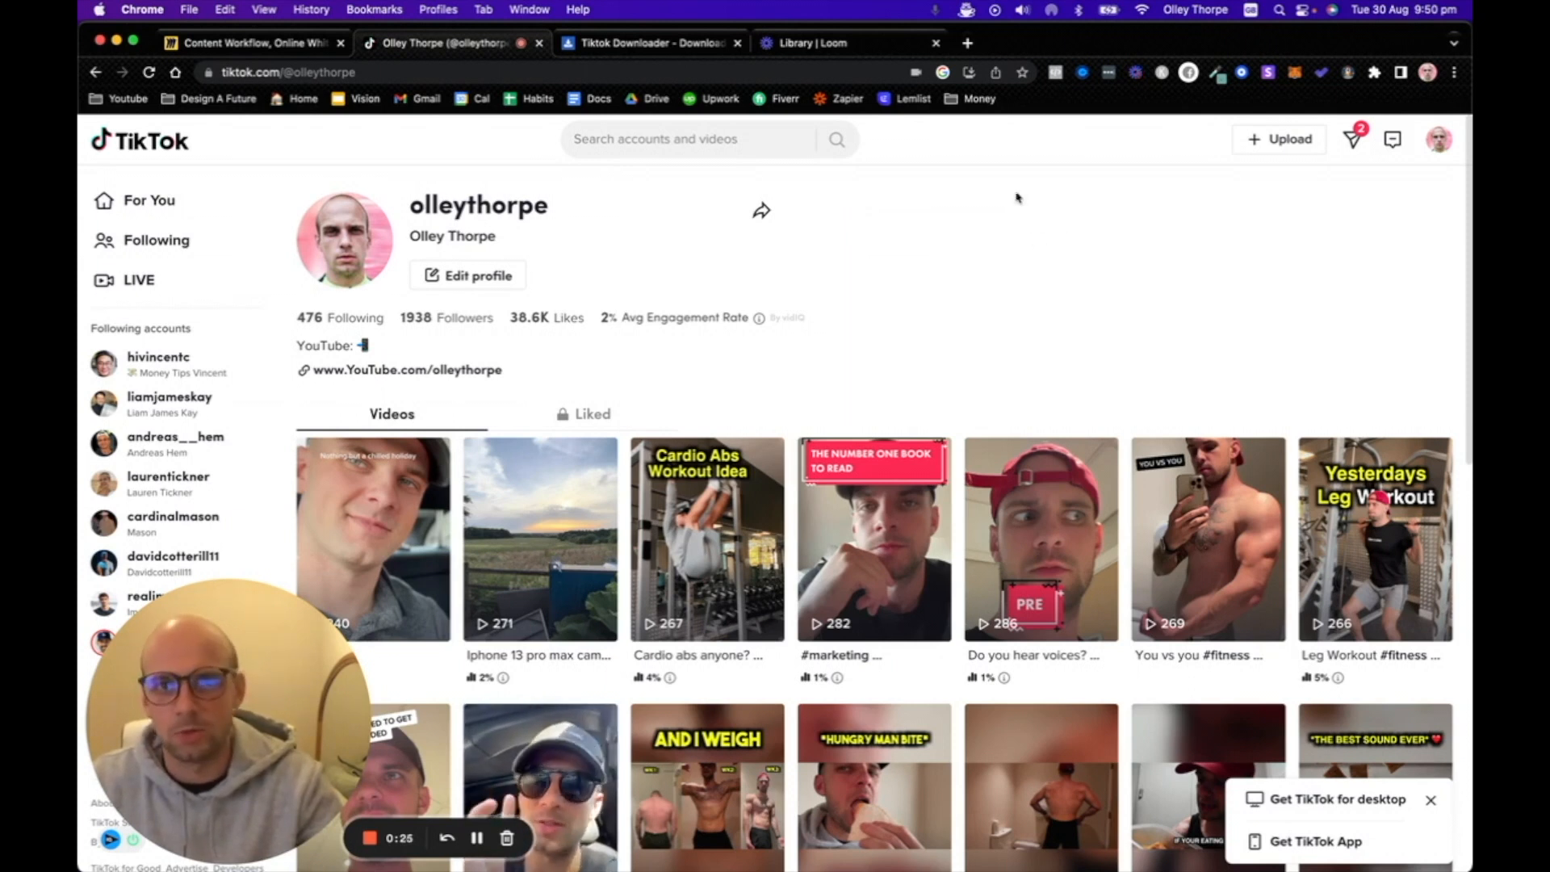
# - Scroll the TikTok feed and open the iPhone 13 pro max camera sunset video
pyautogui.scroll(-3)
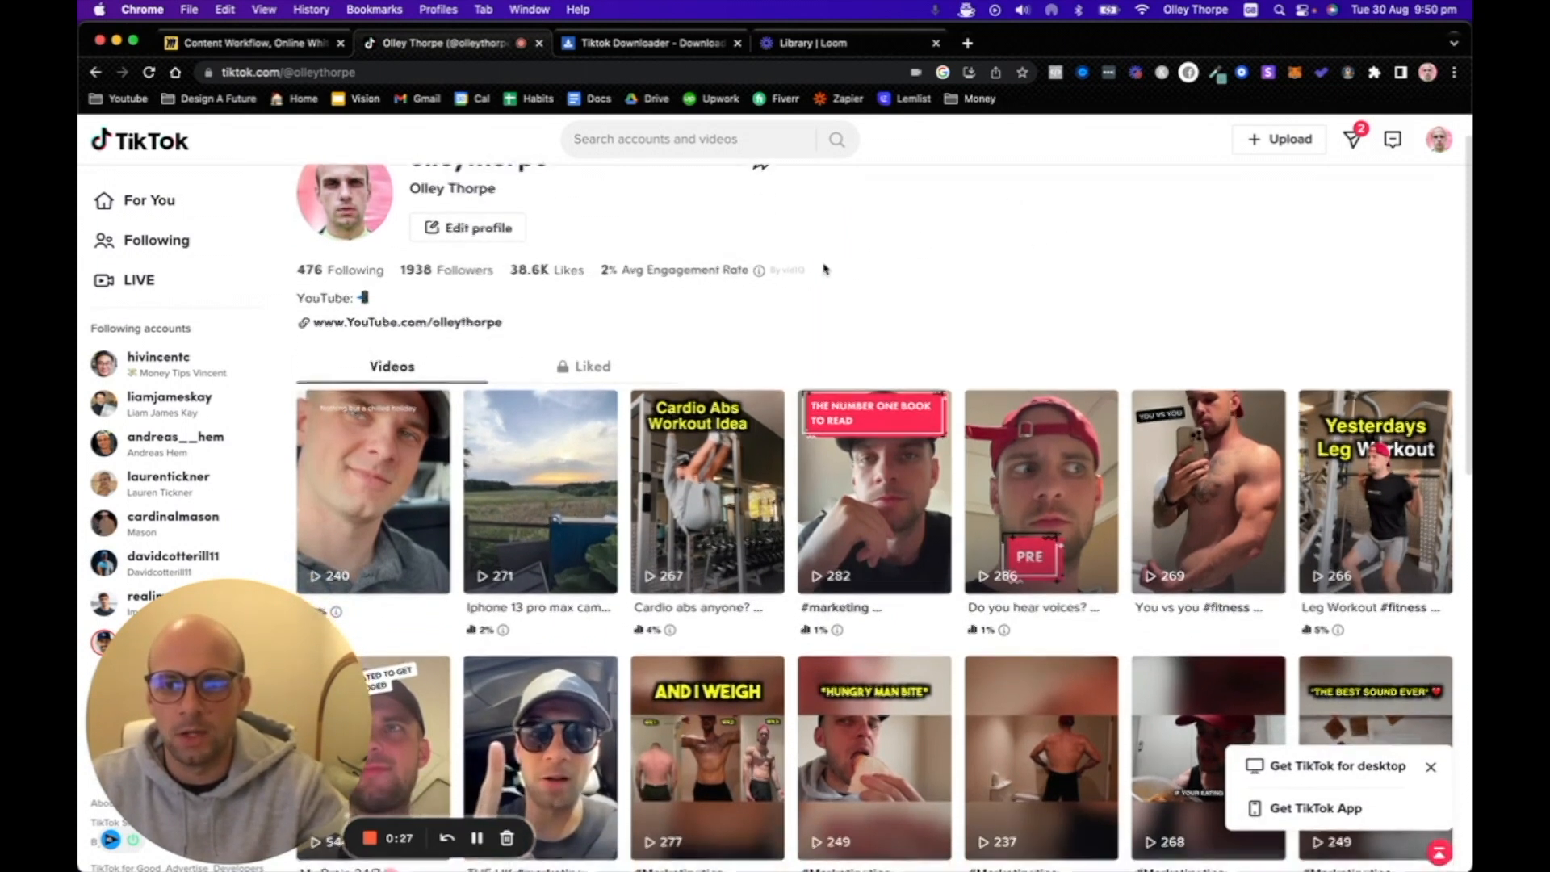
pyautogui.scroll(-3)
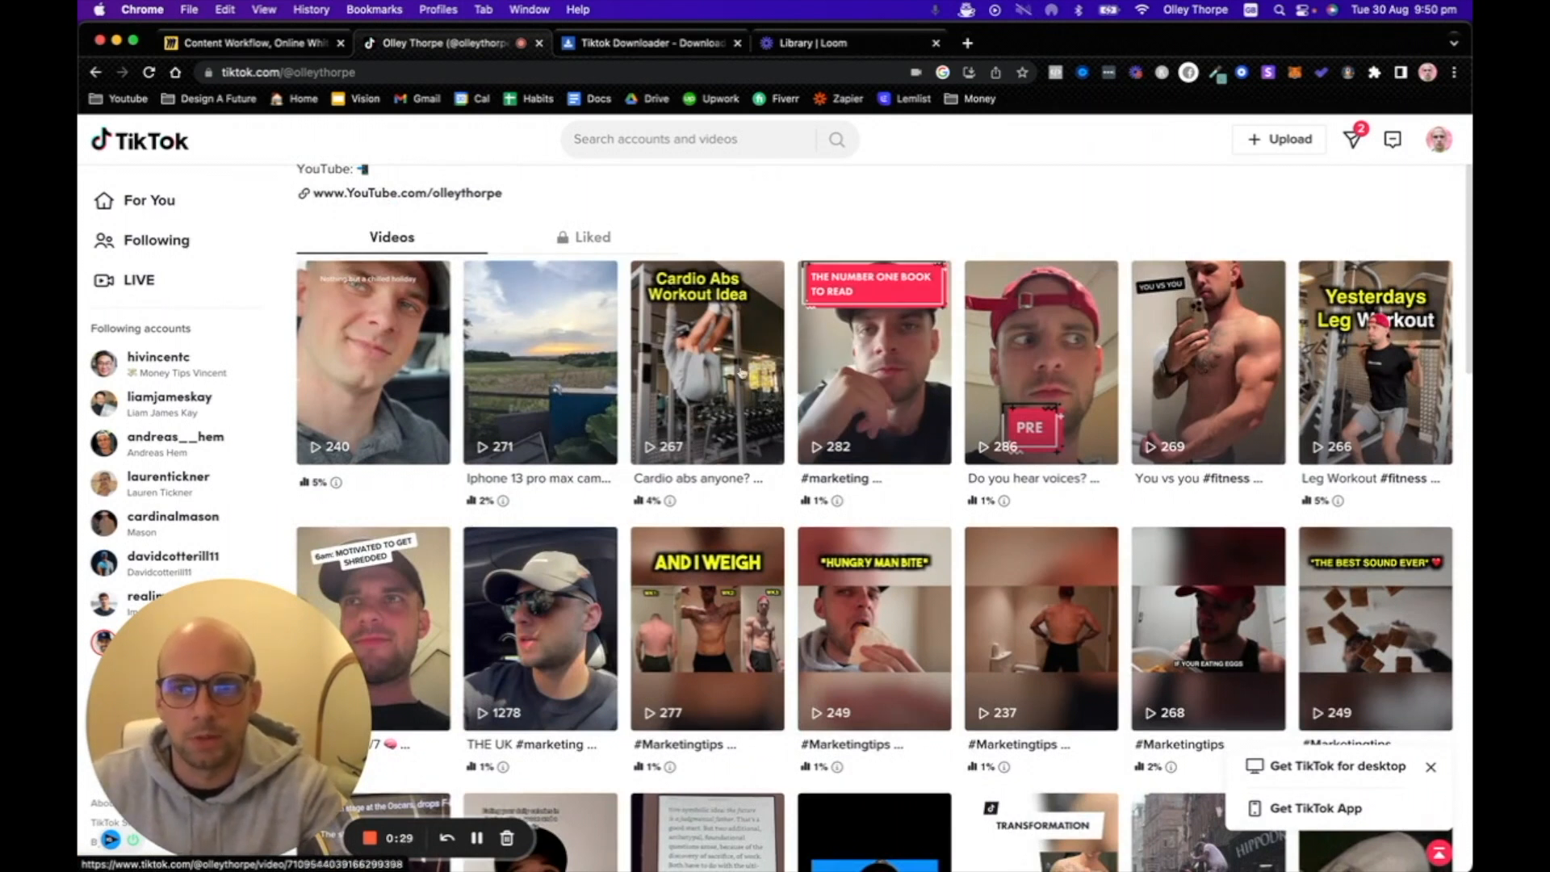
pyautogui.scroll(-3)
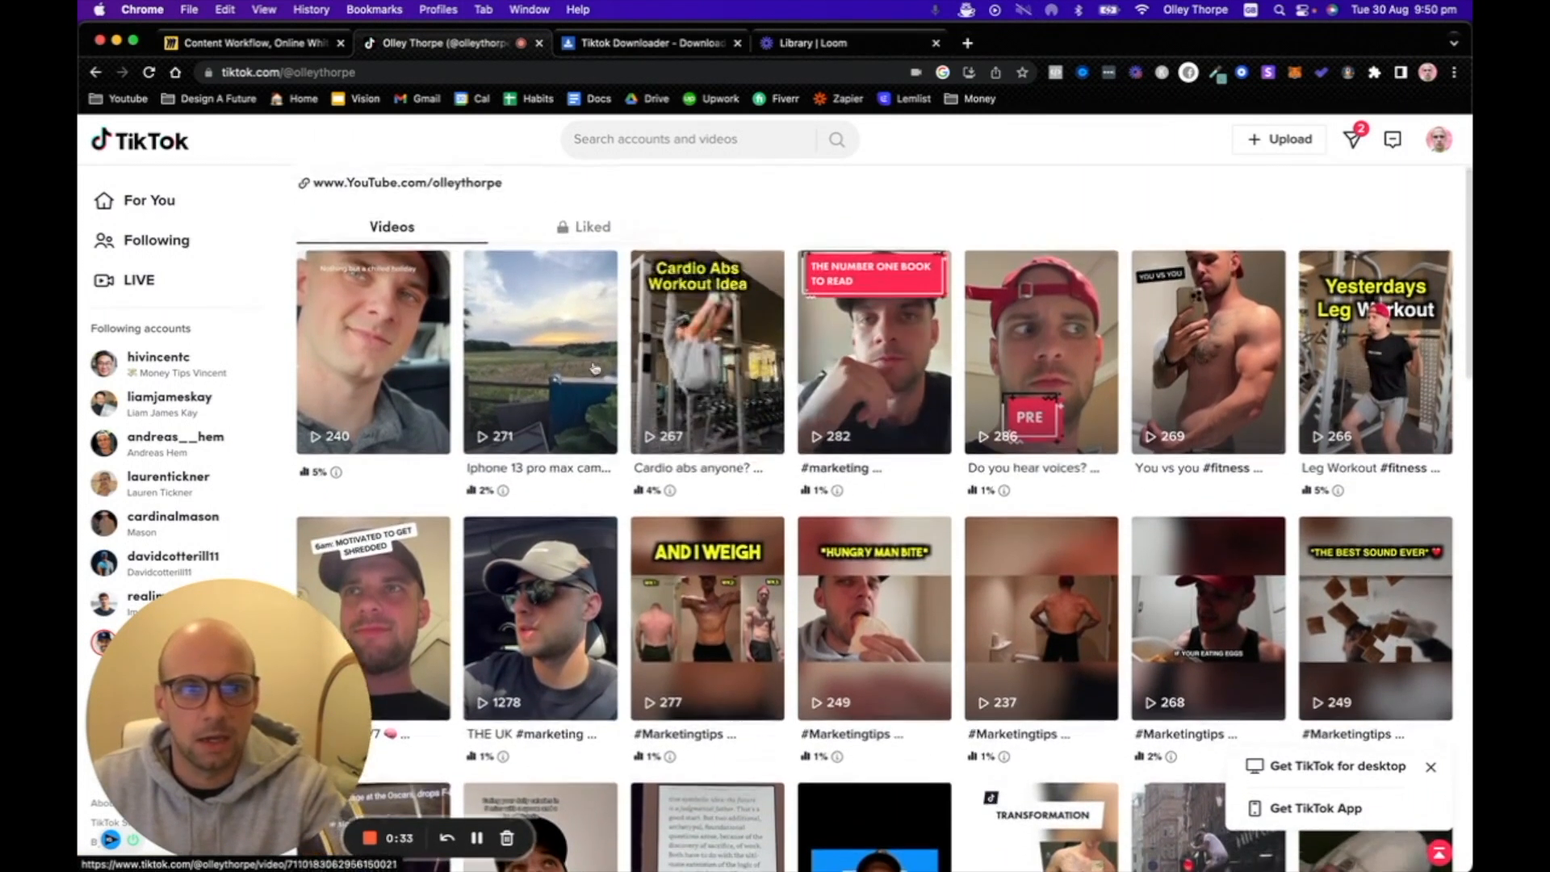
pyautogui.click(538, 351)
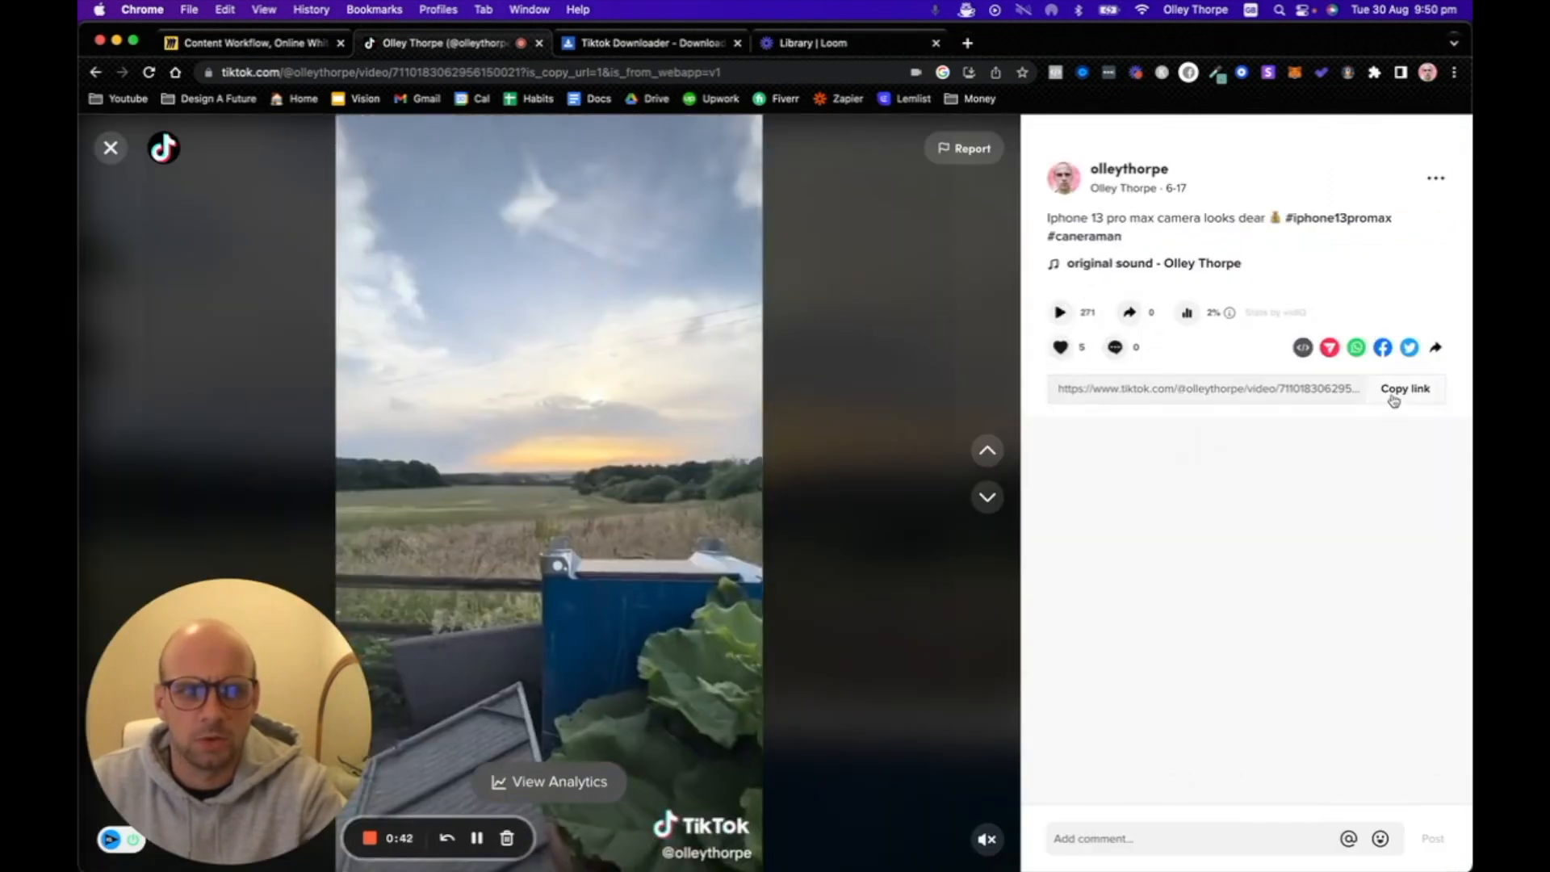
# - Copy the video's share link and switch to the SnapTik downloader tab
pyautogui.click(1404, 387)
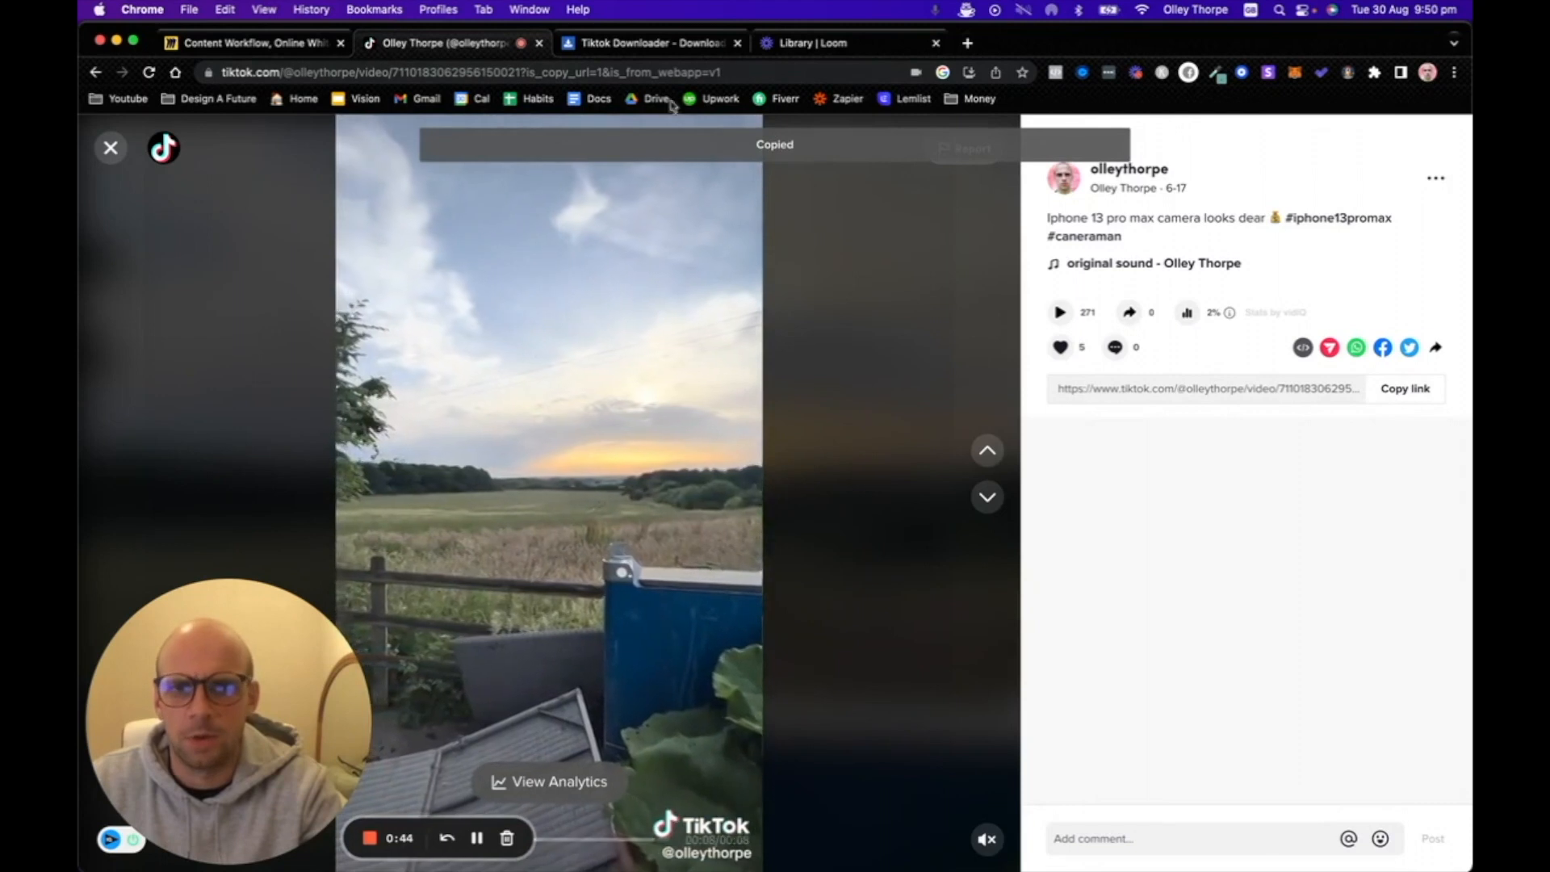
pyautogui.click(648, 43)
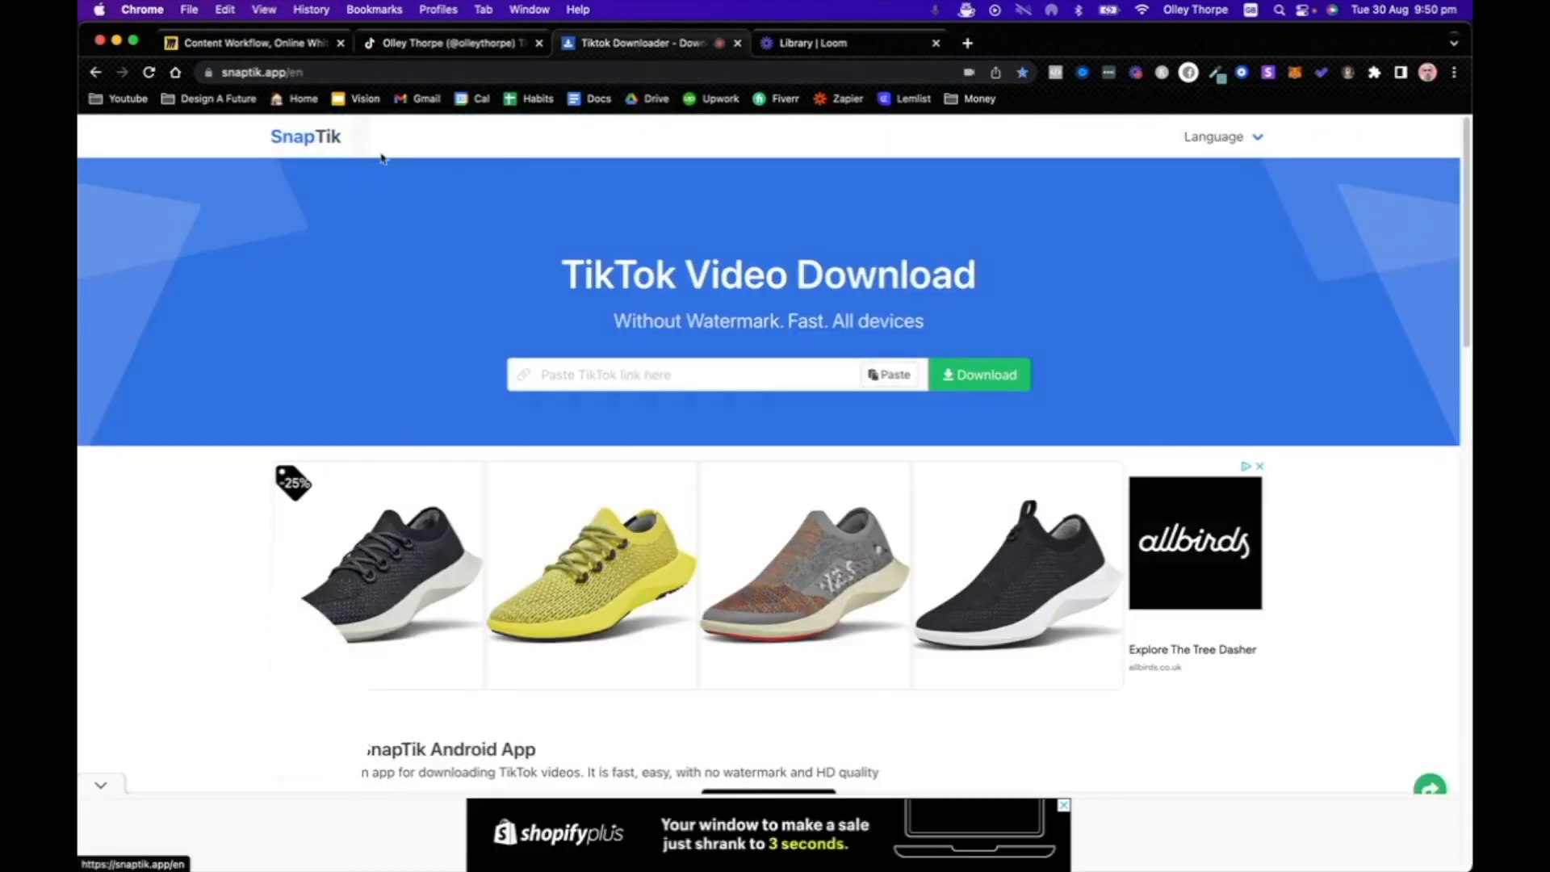
# - Paste the copied TikTok link into SnapTik's link field to load the video's download options
pyautogui.click(682, 374)
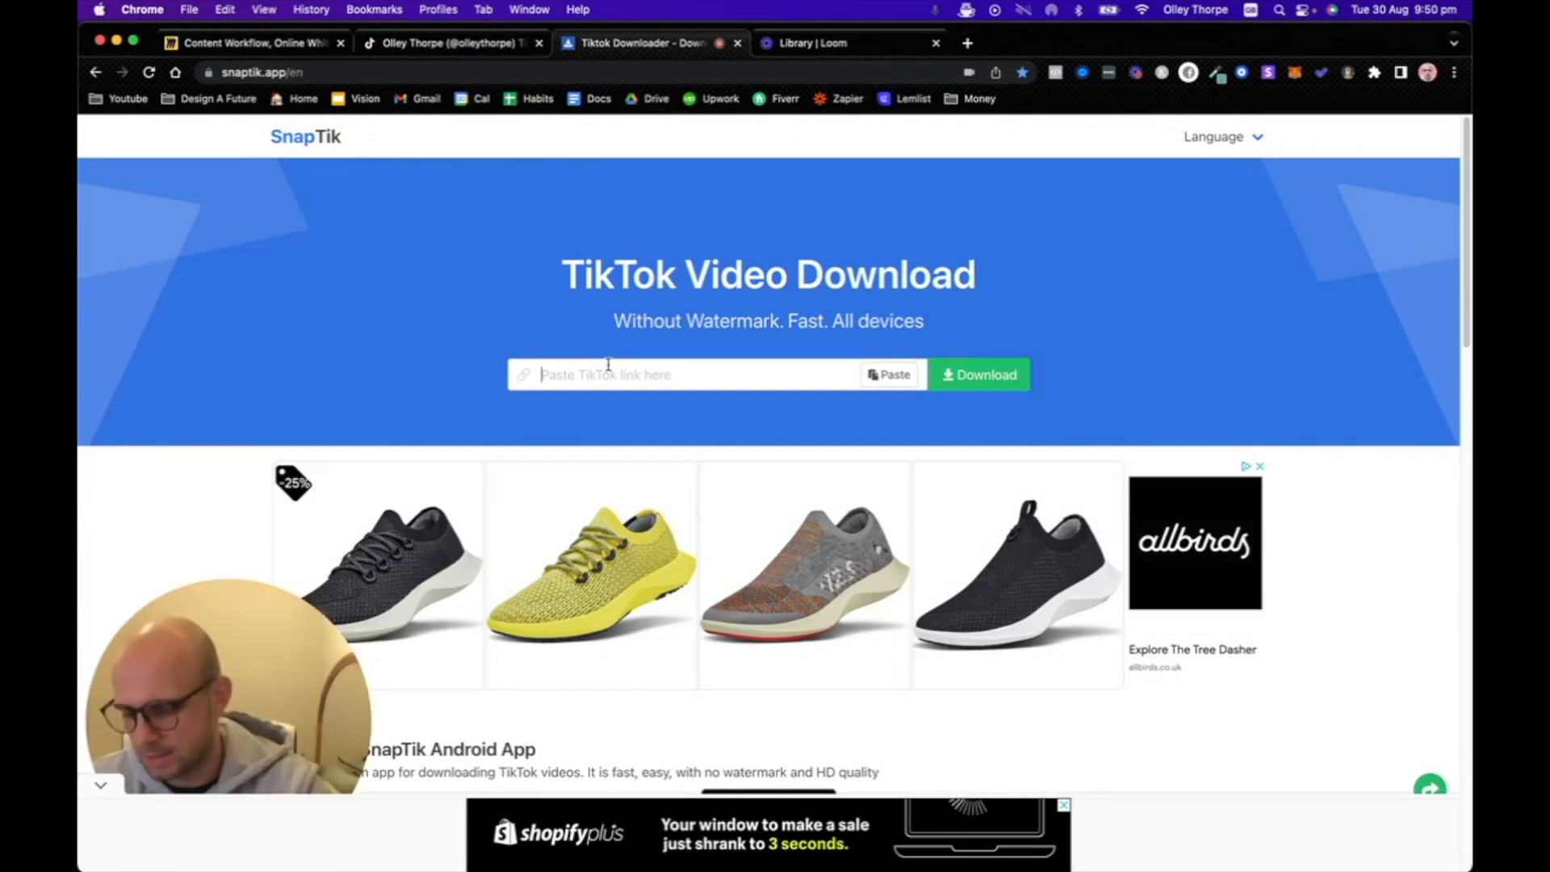
pyautogui.click(977, 374)
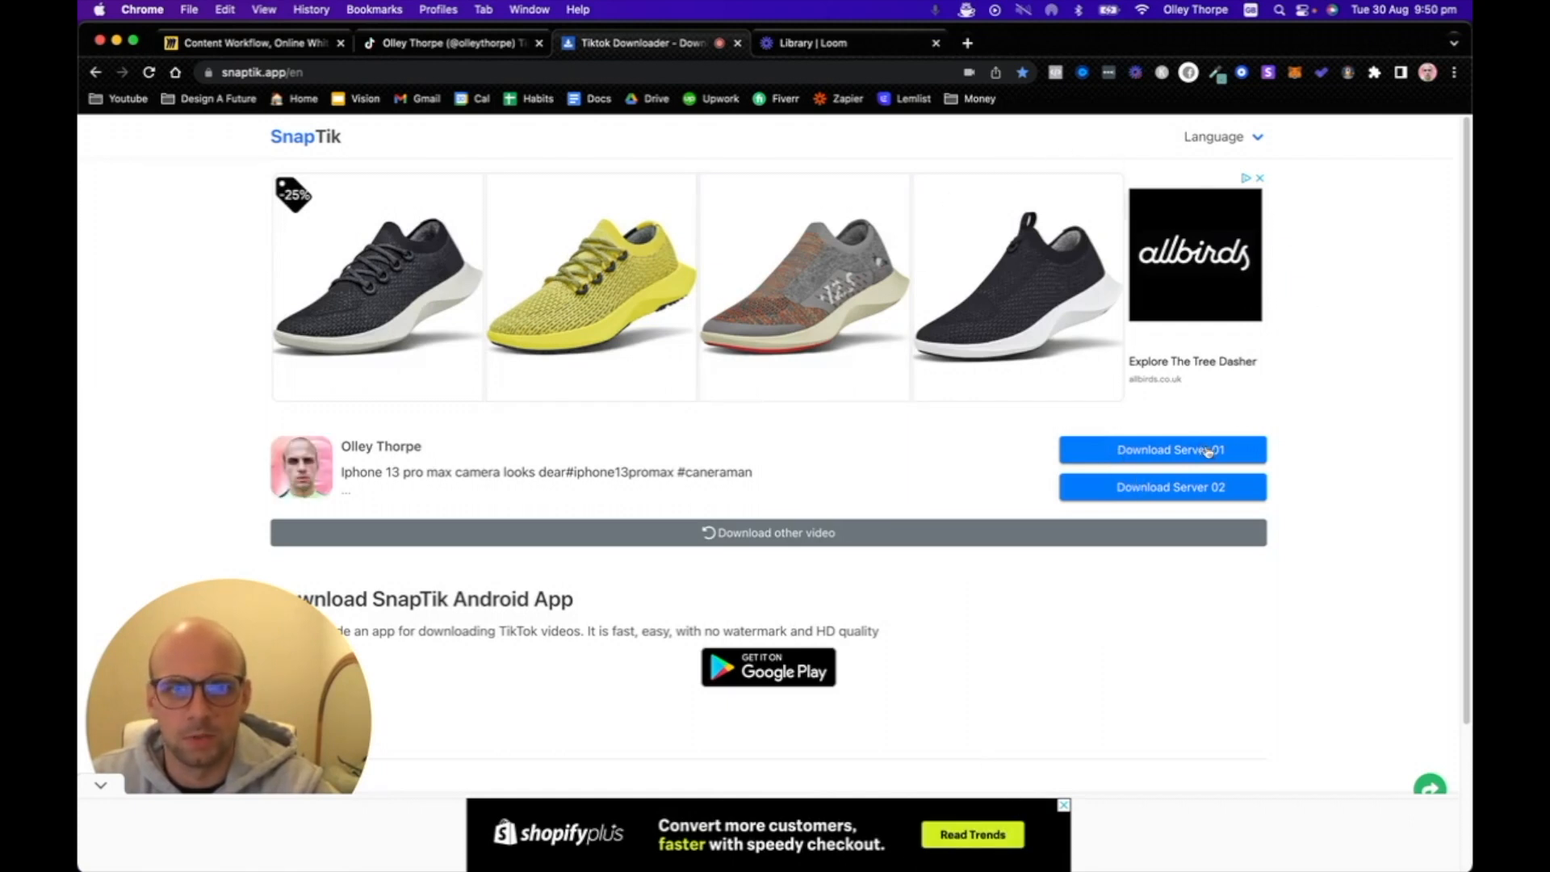
# - Request the watermark-free video from Download Server 01, which triggers a full-page job ad
pyautogui.click(1162, 450)
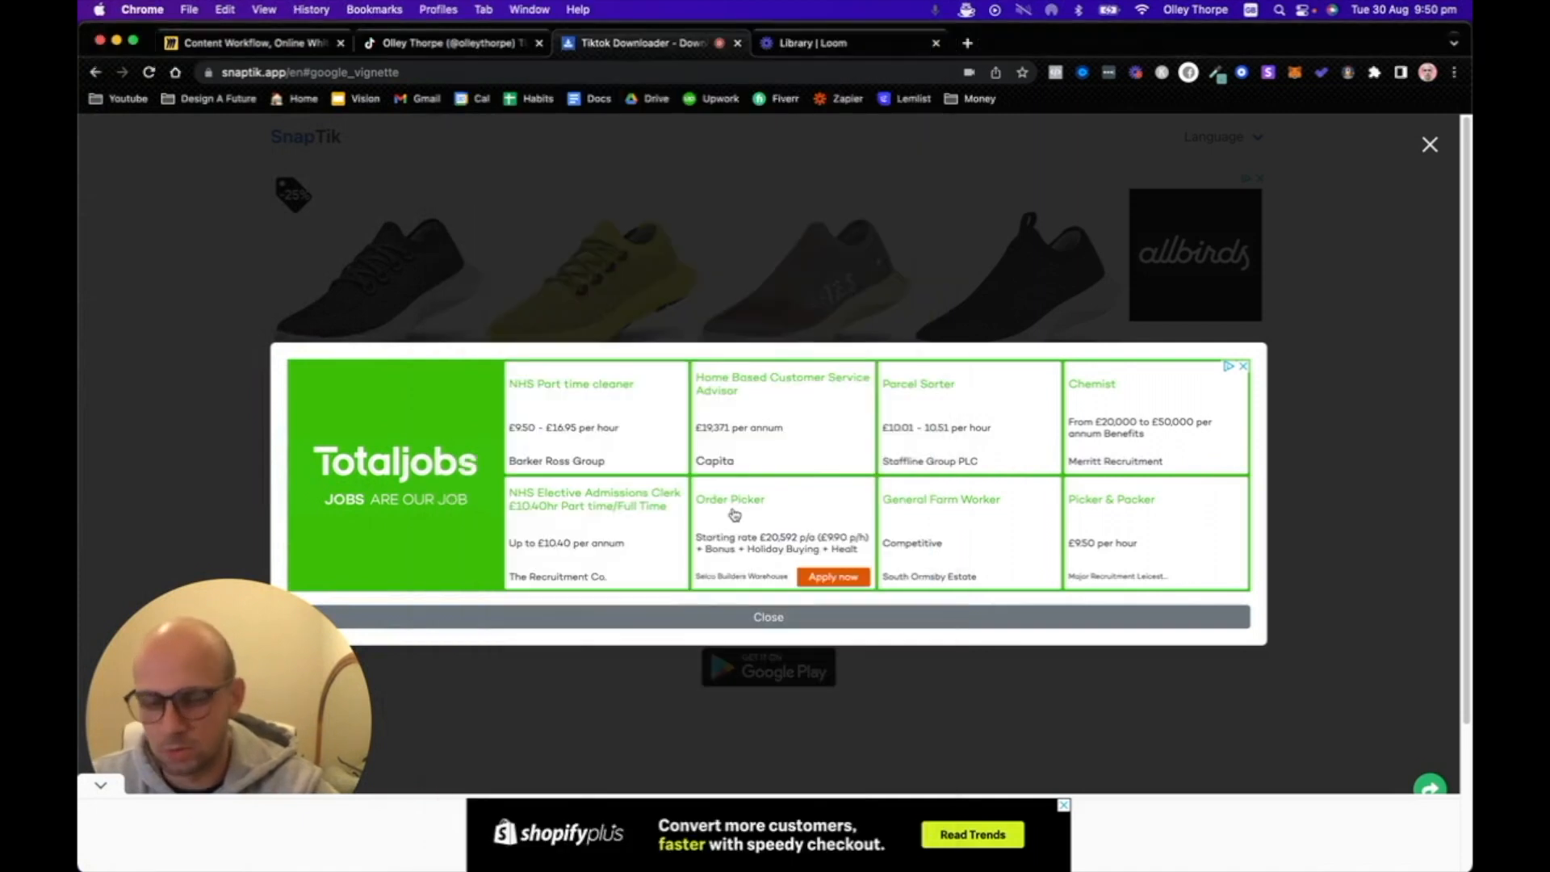
pyautogui.moveTo(761, 272)
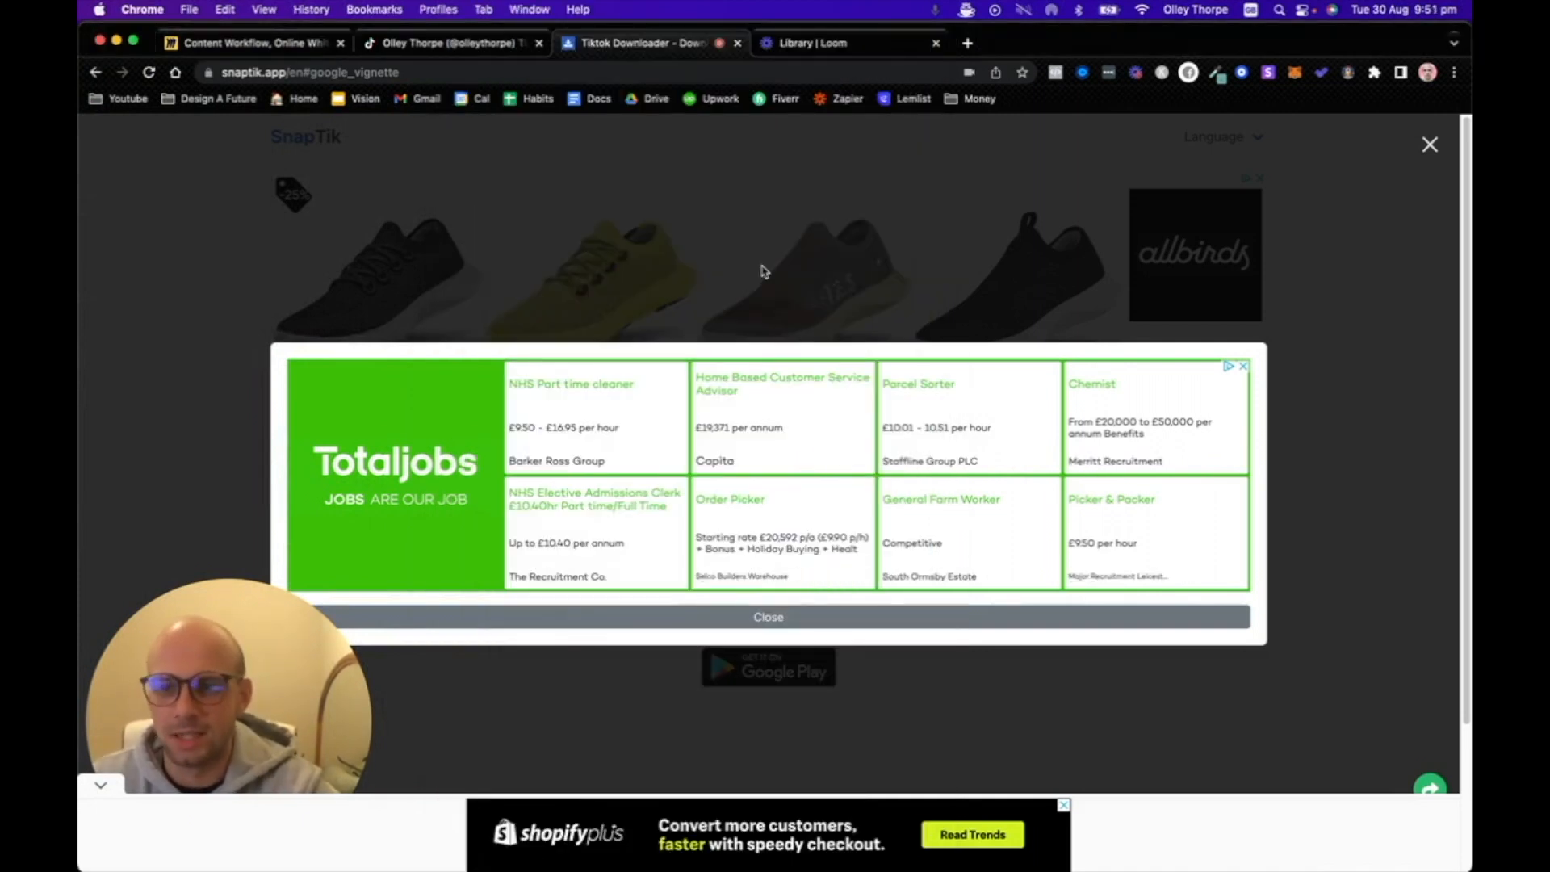